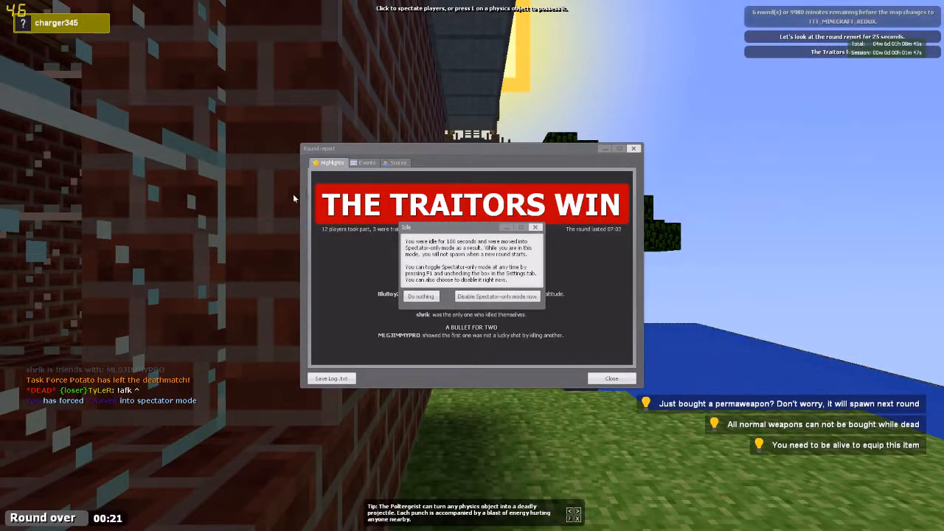
Dismiss the spectator notice and begin an '@ recor...' message to the admins
{"action": "left_click", "coordinate": [611, 378]}
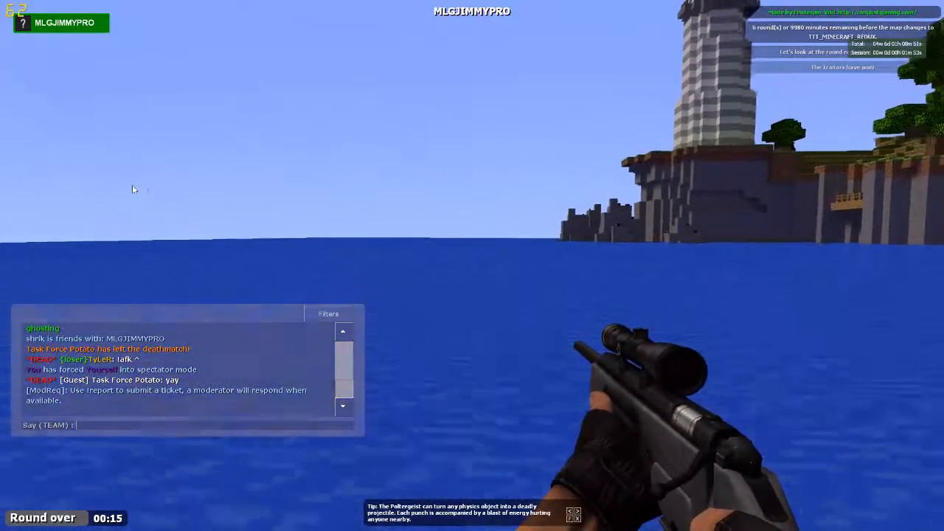
{"action": "type", "text": "@ recor"}
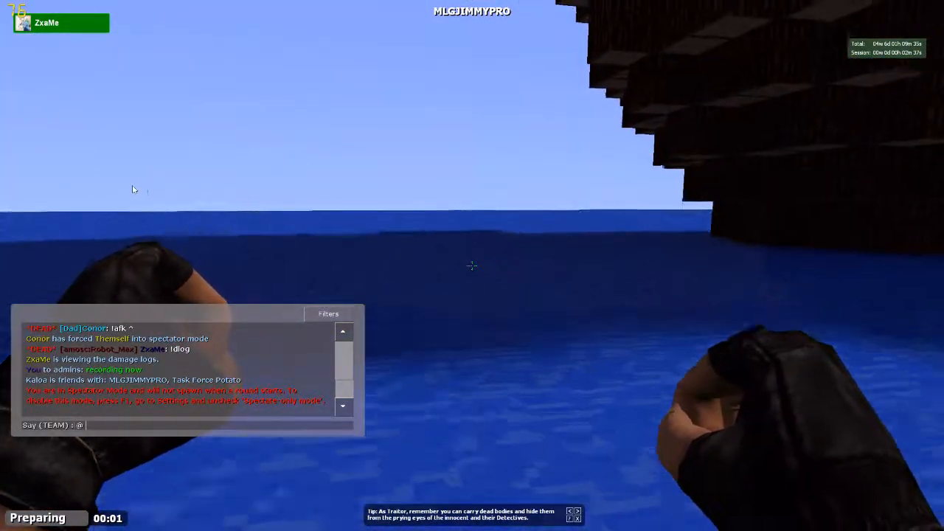
Send the recording note to the admins, then reply 'I thou...' and send it
{"action": "type", "text": "der"}
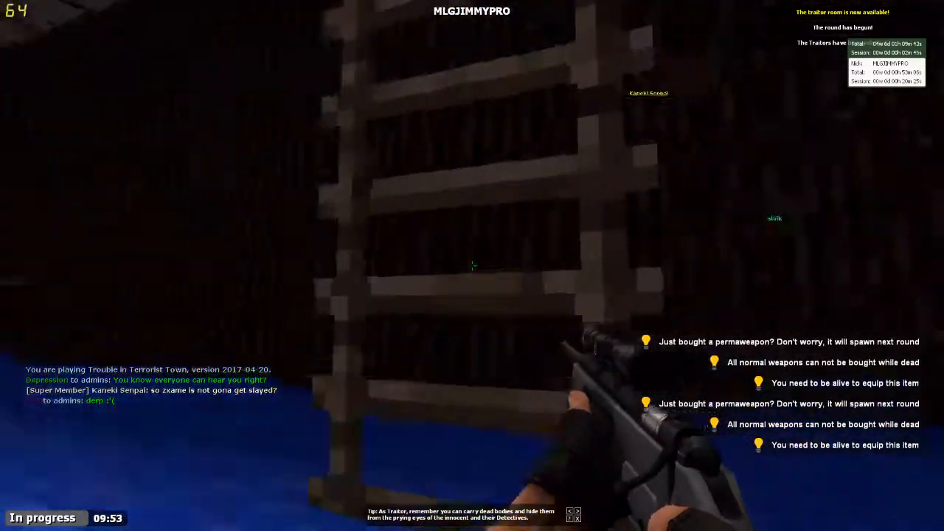
{"action": "key", "text": "tab"}
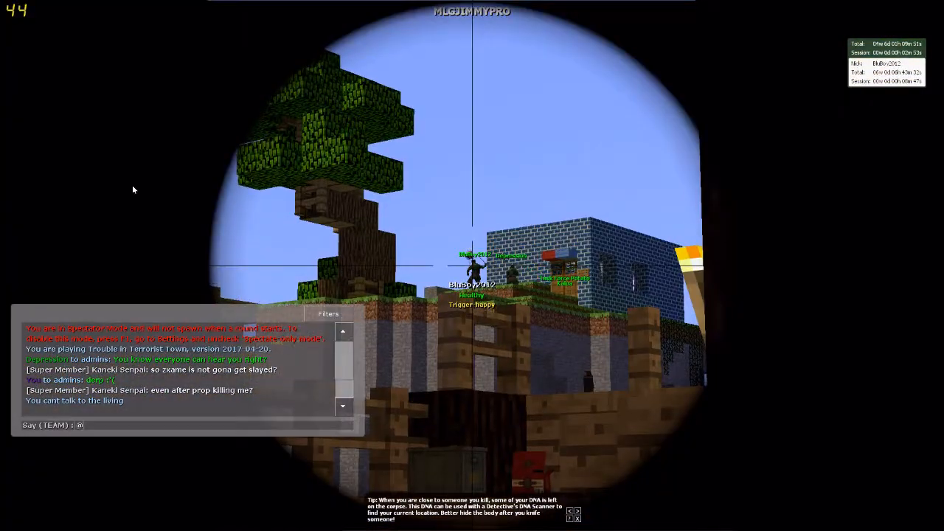
{"action": "type", "text": "I thought rournd started sor"}
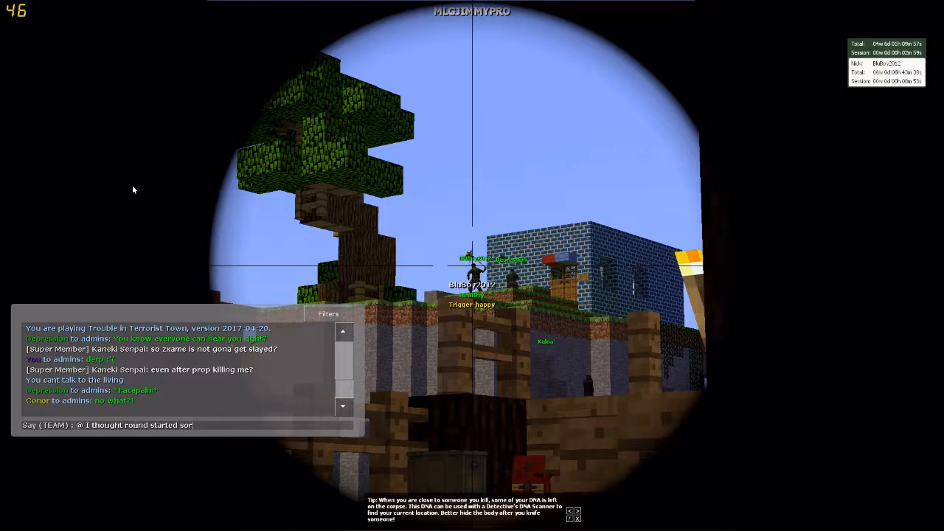
{"action": "key", "text": "enter"}
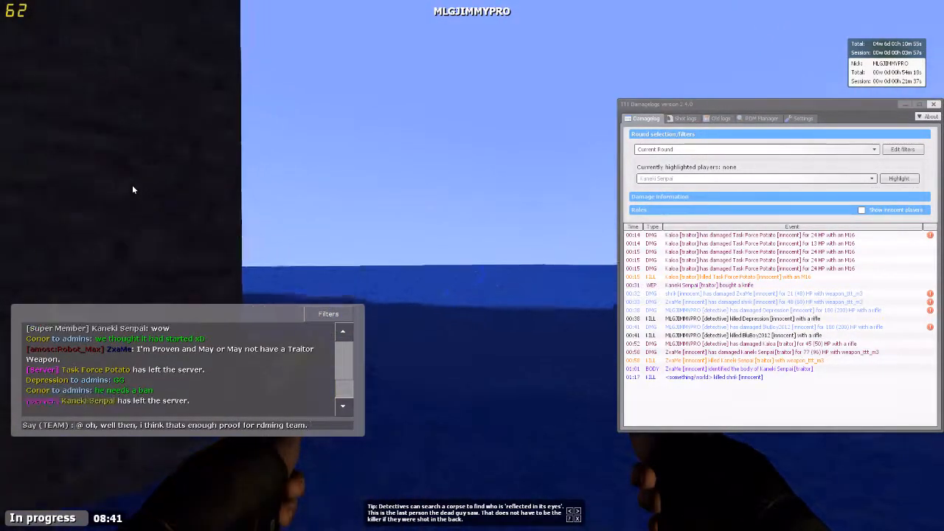
Read the Damagelogs entries, close the window and start another '@' admin message
{"action": "left_click_drag", "start_coordinate": [774, 103], "coordinate": [469, 103]}
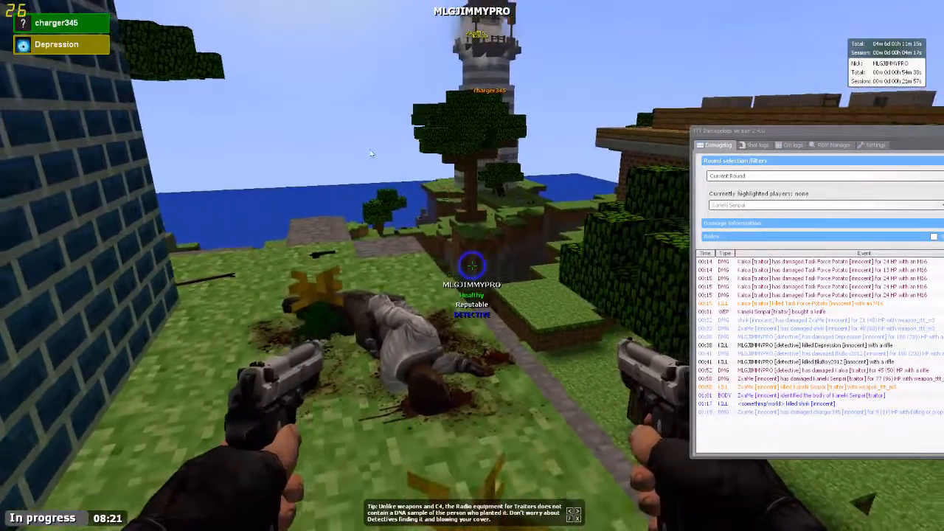
{"action": "right_click", "coordinate": [472, 266]}
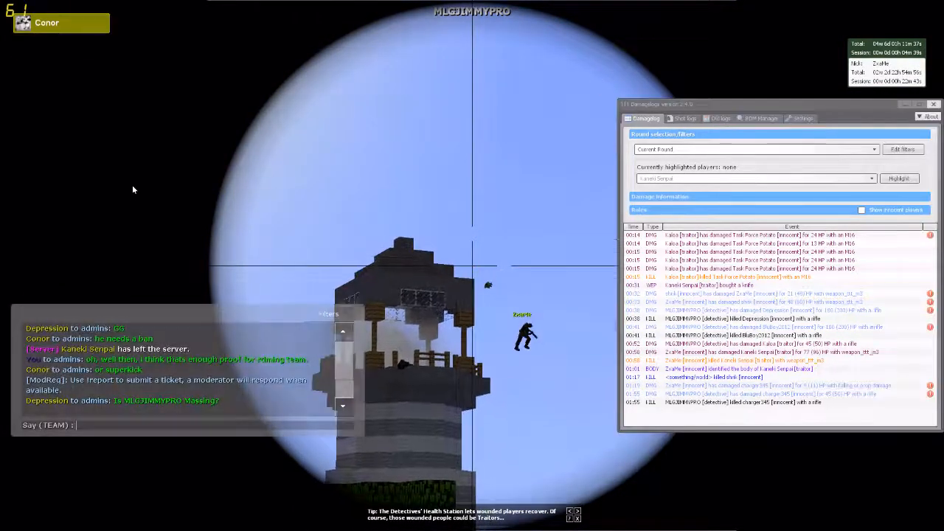
{"action": "type", "text": "@"}
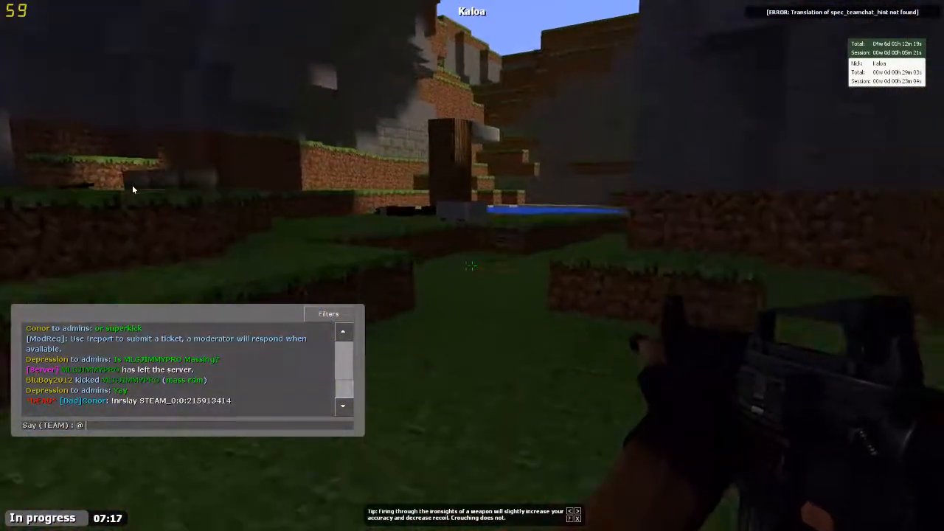
Tell the admins in chat that 'he was kicked' and send it
{"action": "type", "text": "he was kic"}
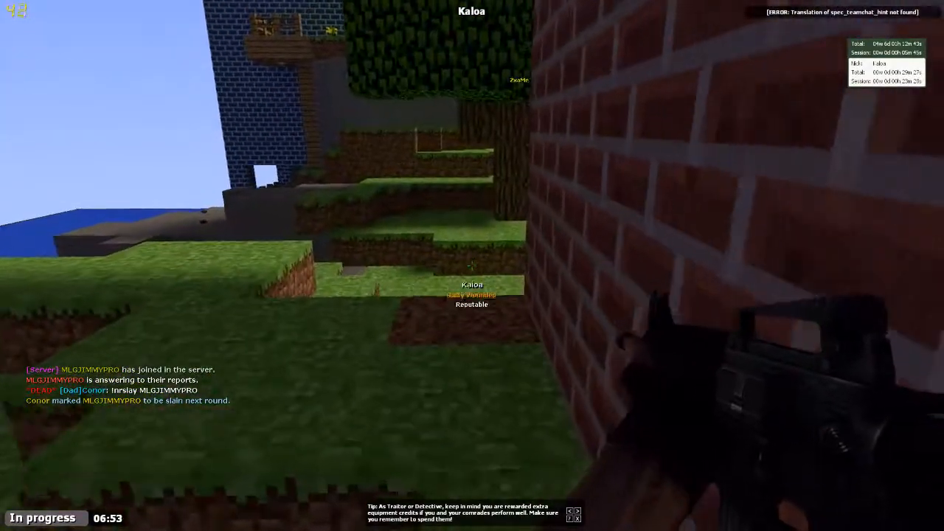
{"action": "key", "text": "tab"}
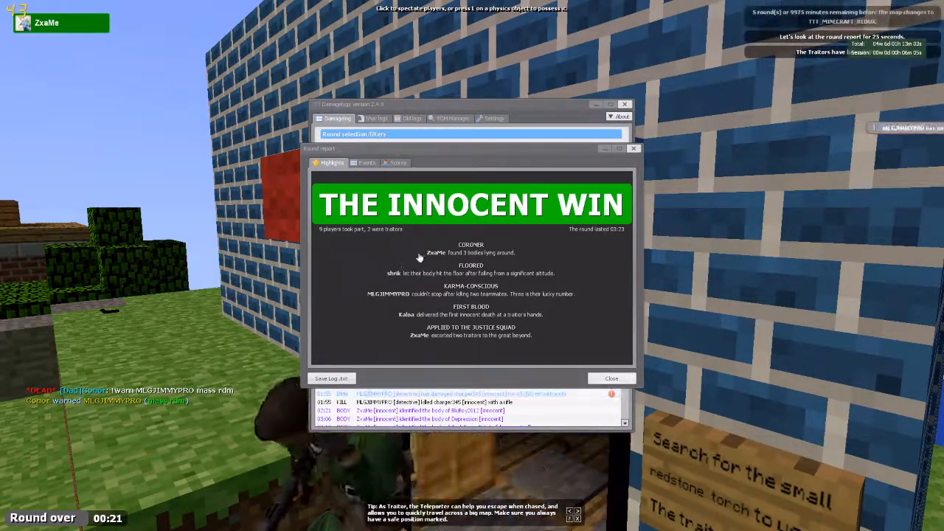
{"action": "left_click", "coordinate": [611, 377]}
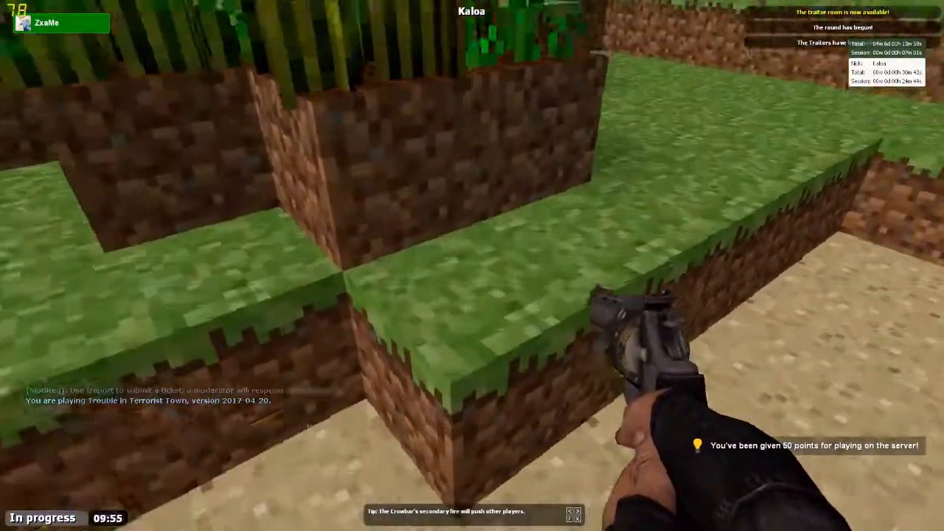
Switch to the sniper rifle and play on until the innocents win
{"action": "key", "text": "tab"}
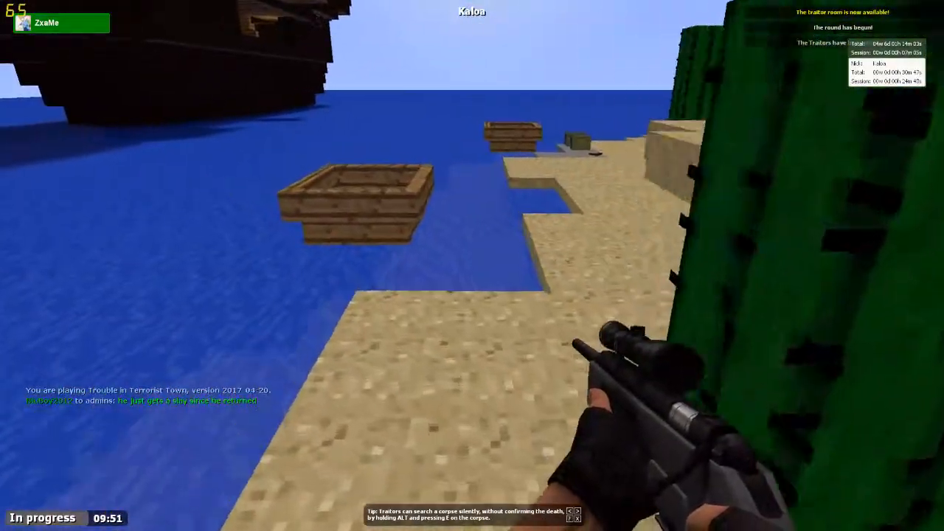
{"action": "key", "text": "tab"}
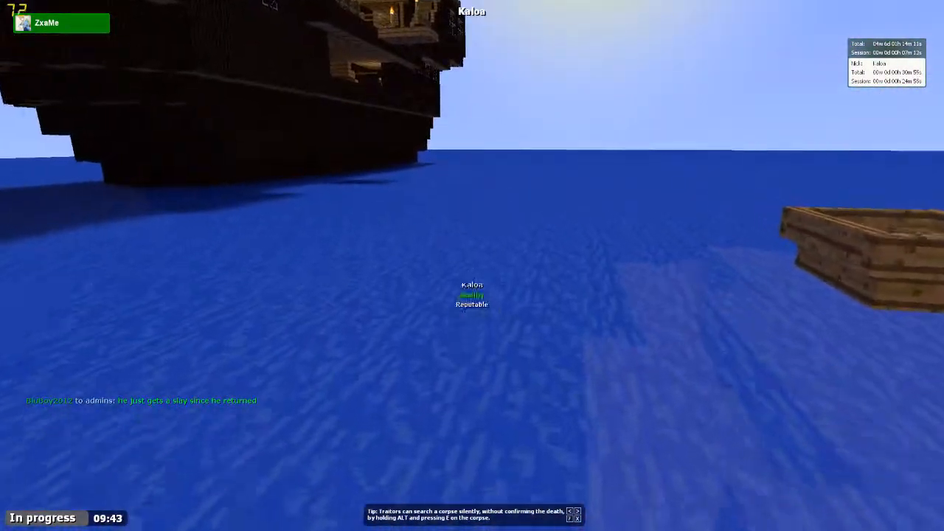
{"action": "mouse_move", "coordinate": [472, 266]}
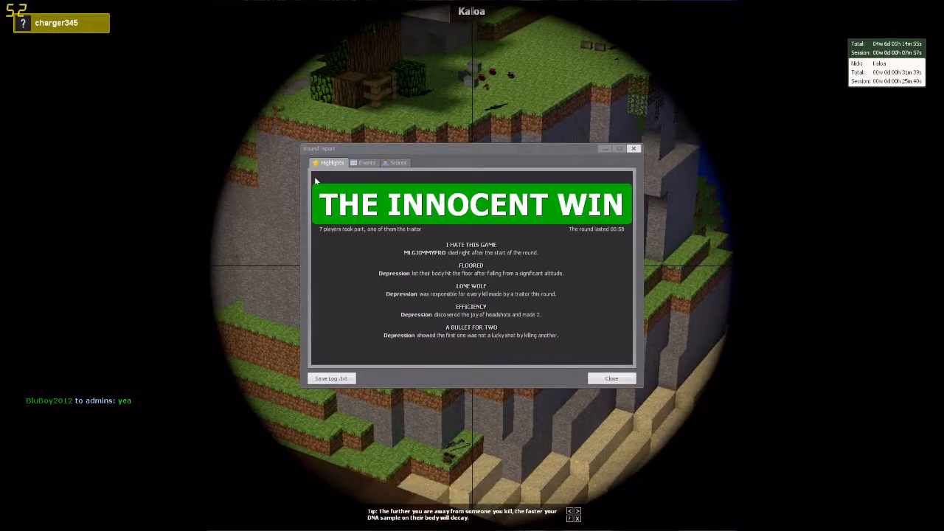
Close the end-of-round summary so the round's Damagelogs can come up
{"action": "left_click", "coordinate": [611, 377]}
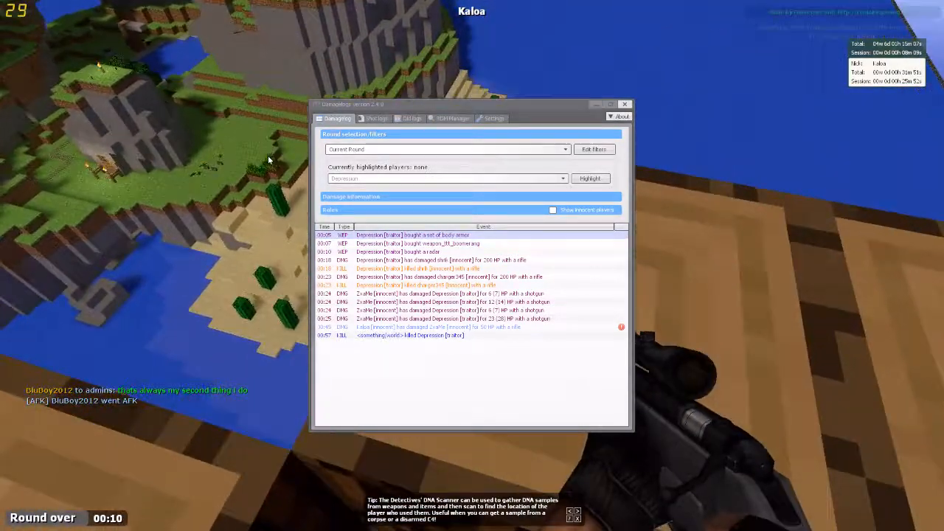
Move the Damagelogs window beside the chat and drop down the round selection list
{"action": "right_click", "coordinate": [377, 235]}
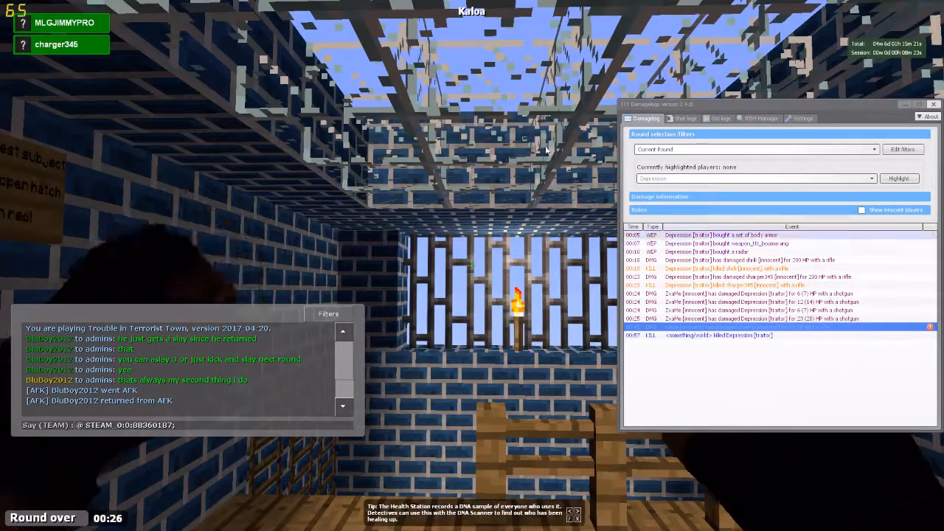
{"action": "left_click", "coordinate": [755, 149]}
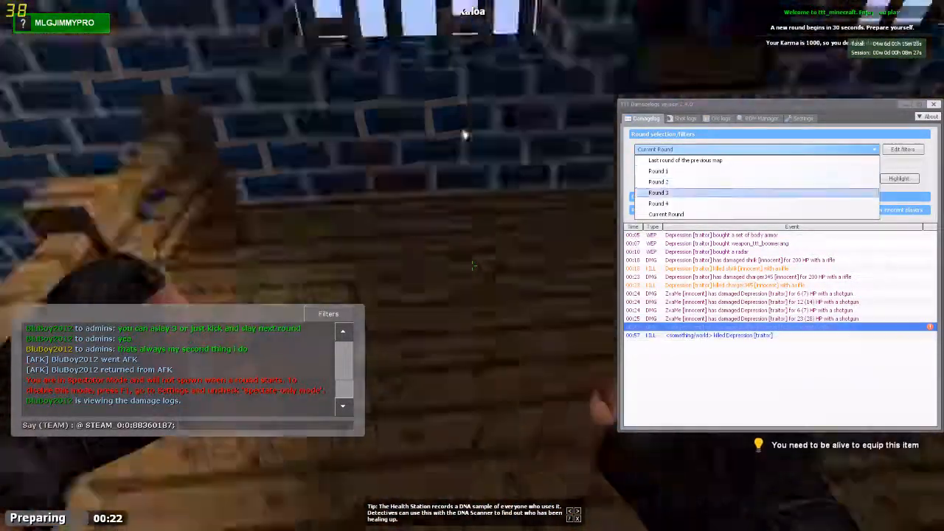
Show Round 4's kill and damage entries in the Damagelogs window
{"action": "left_click", "coordinate": [658, 204]}
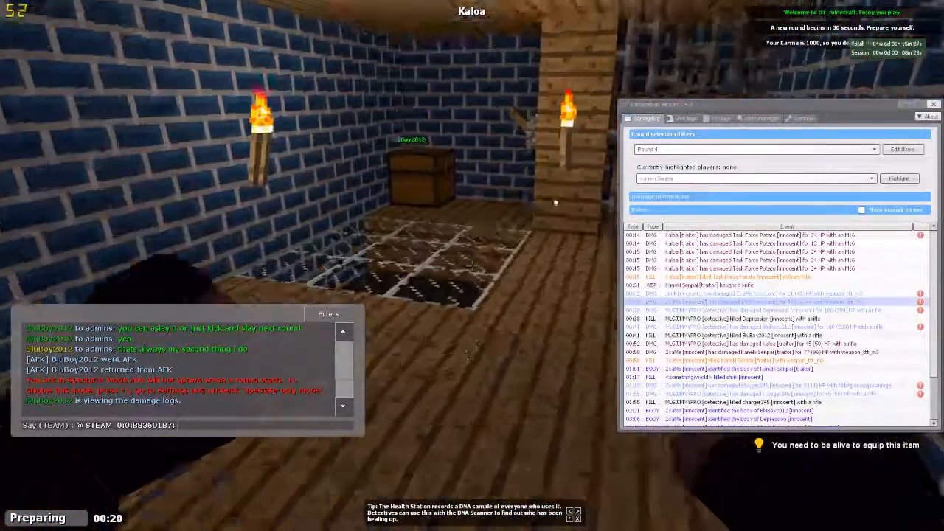
{"action": "right_click", "coordinate": [708, 300]}
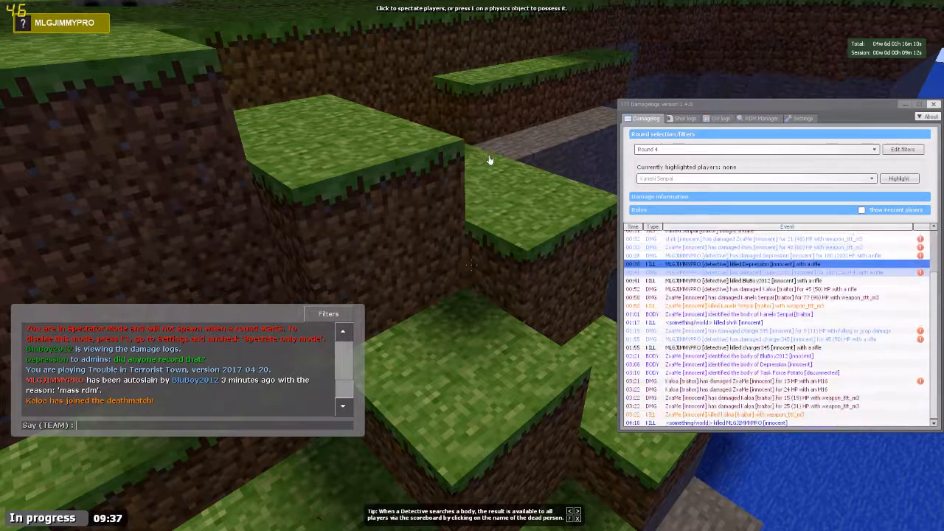
Return the log to Current Round, close it and bring up the player scoreboard
{"action": "left_click", "coordinate": [755, 149]}
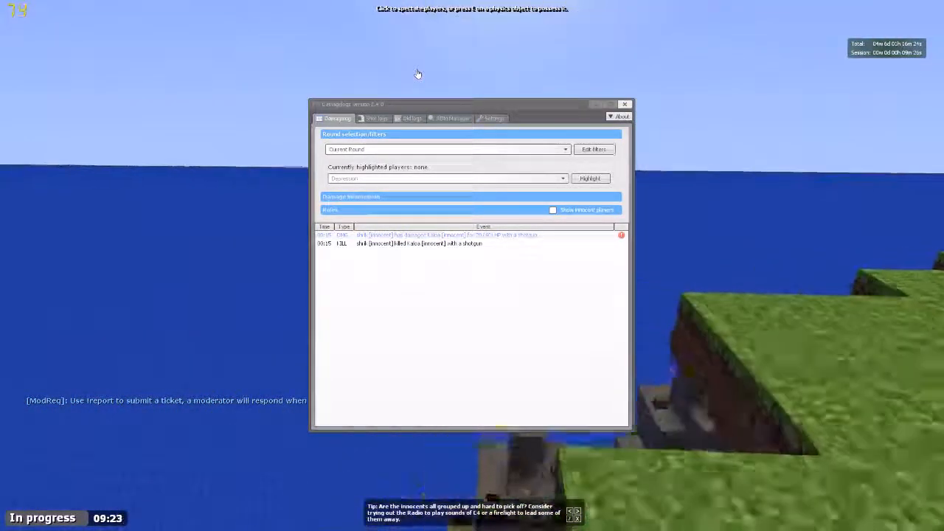
{"action": "left_click", "coordinate": [624, 103]}
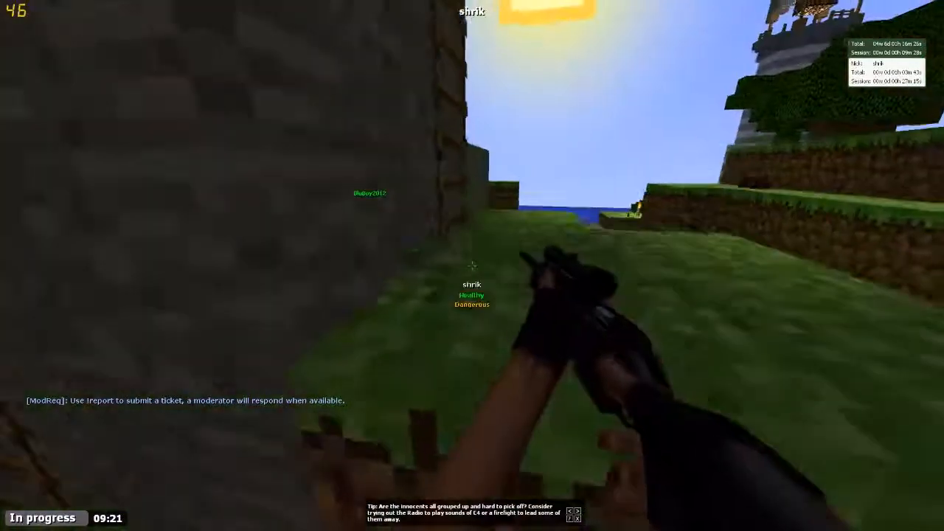
{"action": "key", "text": "tab"}
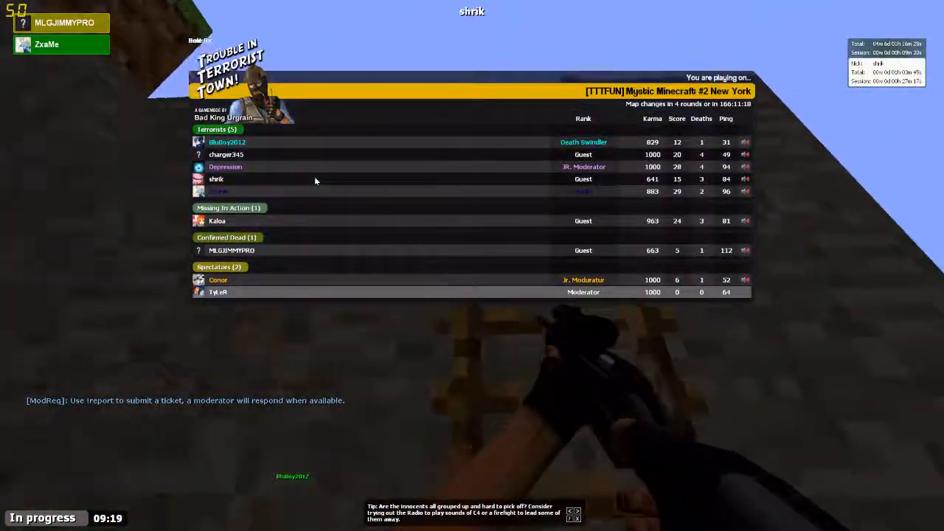